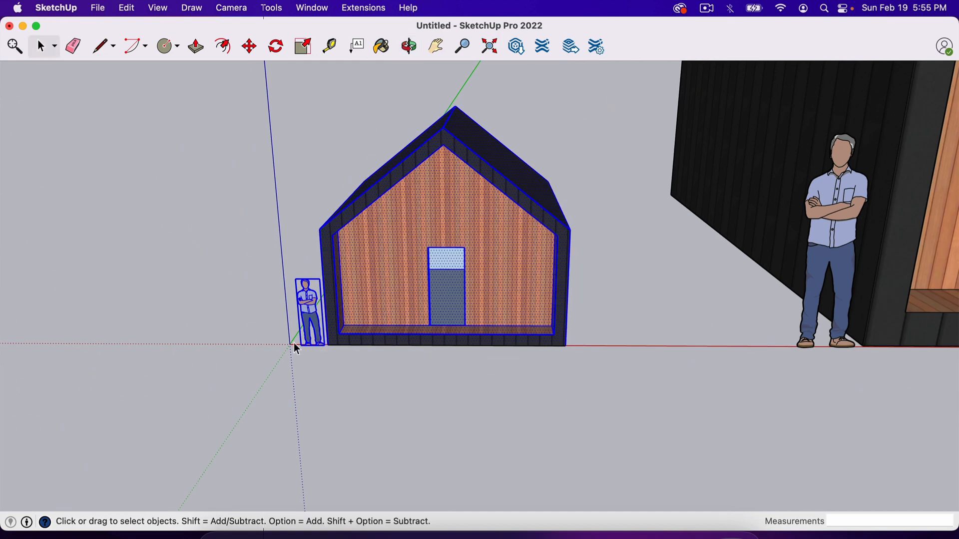
Select the person component standing at the cabin's dark corner.
left_click(407, 46)
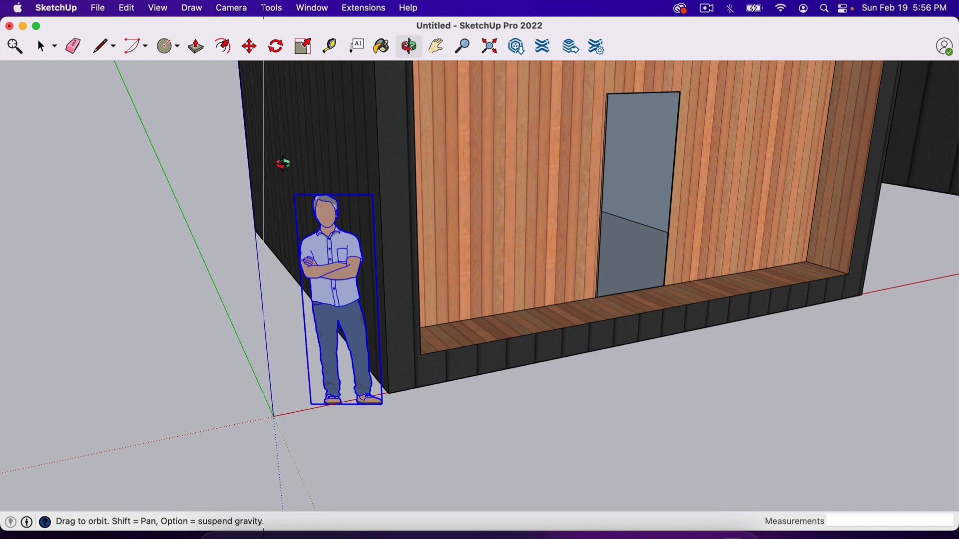
mouse_move(301, 46)
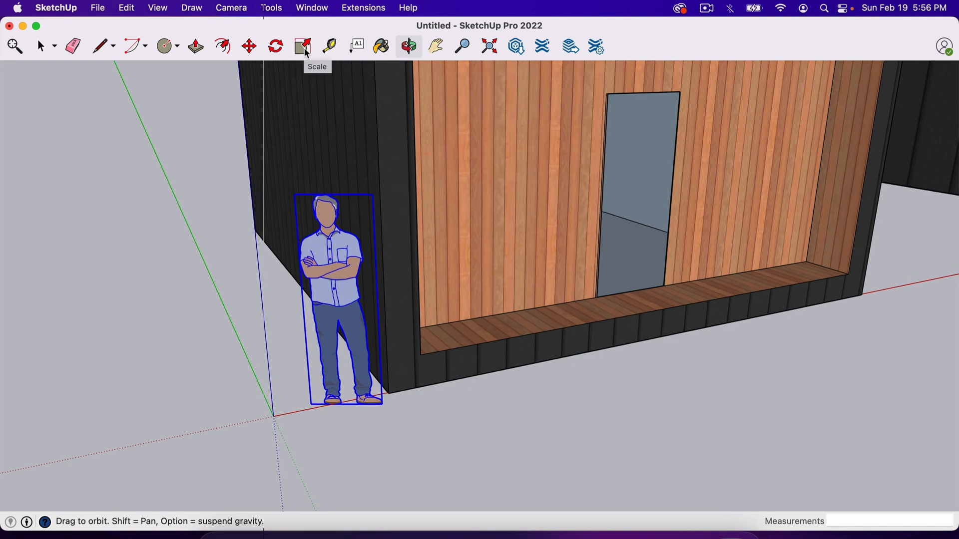
Activate the Scale tool on the figure so its yellow box and green grips appear.
left_click(302, 46)
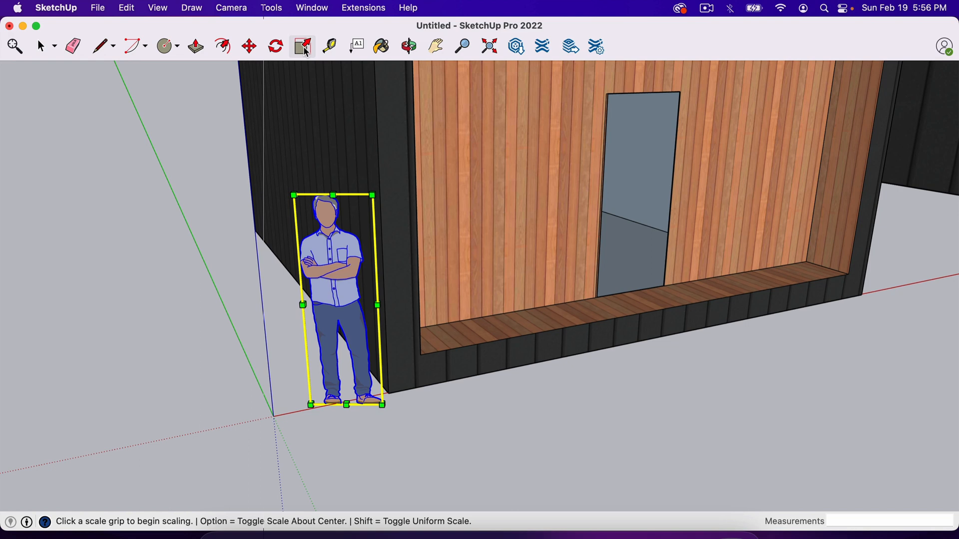
mouse_move(10, 308)
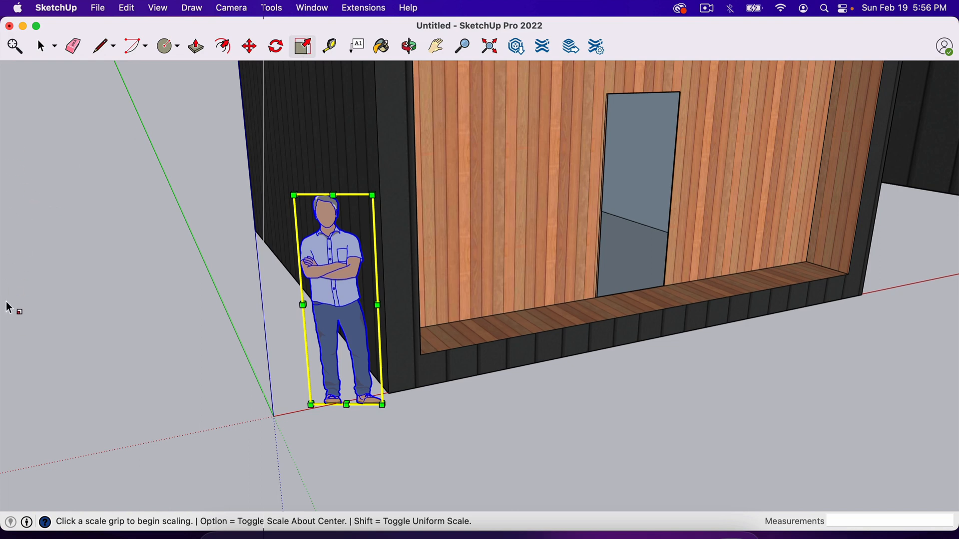
mouse_move(198, 246)
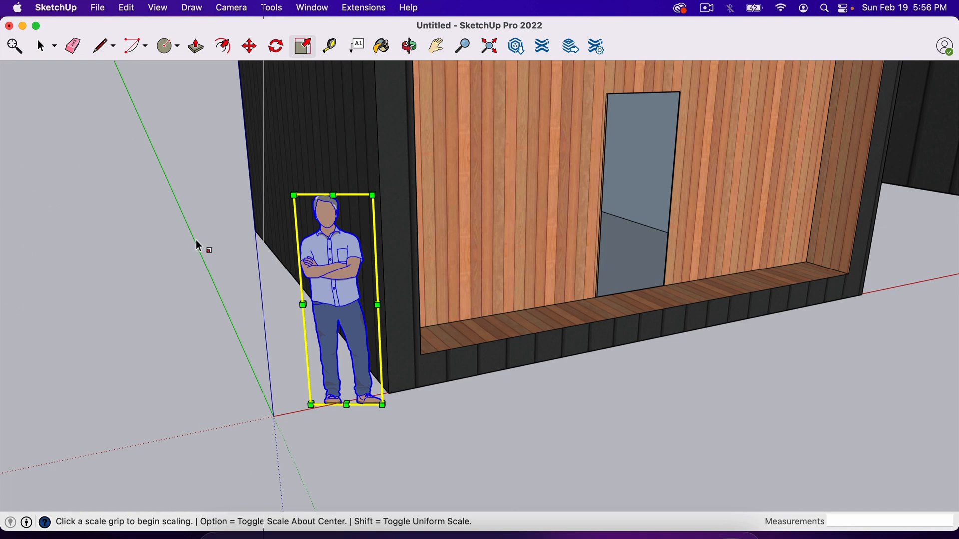
mouse_move(299, 48)
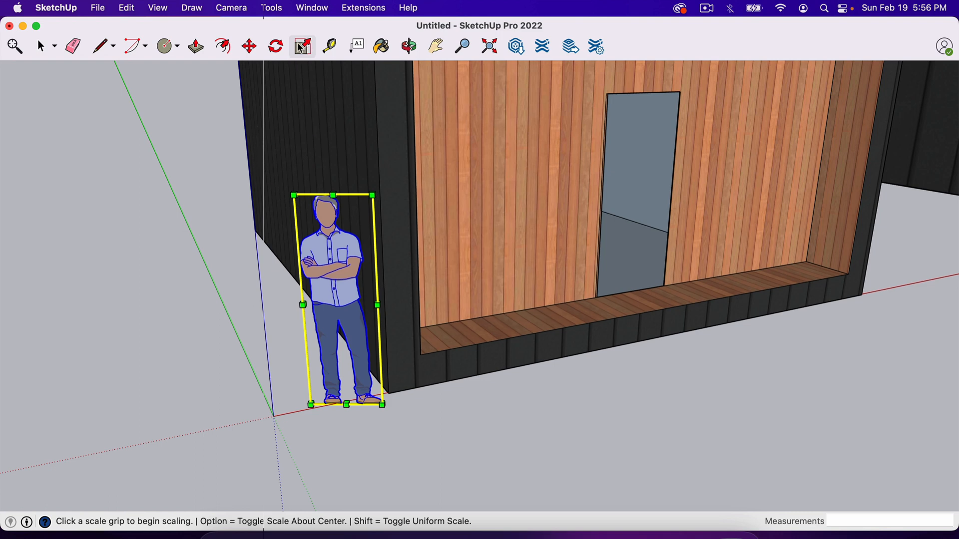
left_click(39, 45)
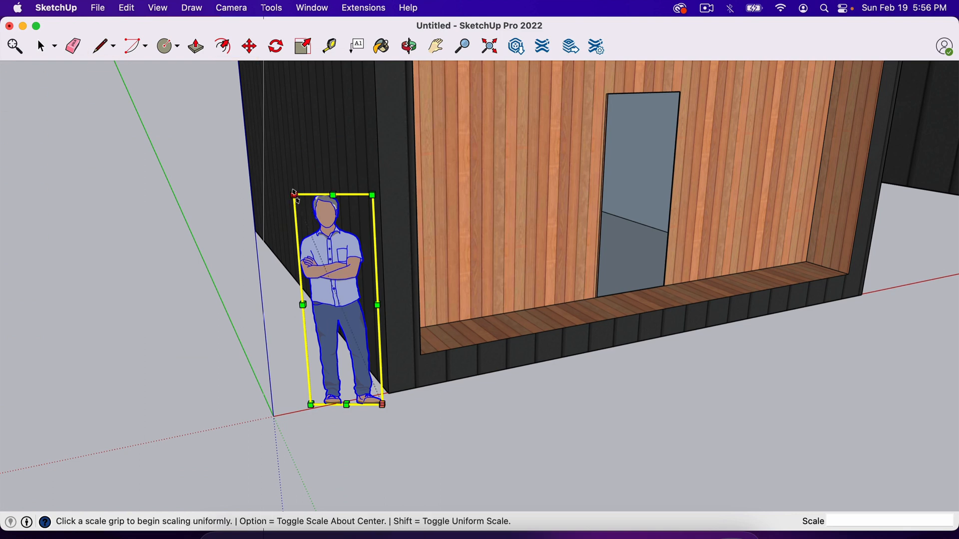
Drag the left middle grip along the red axis until Red Scale reads about 2.4.
left_click_drag(296, 195, 258, 111)
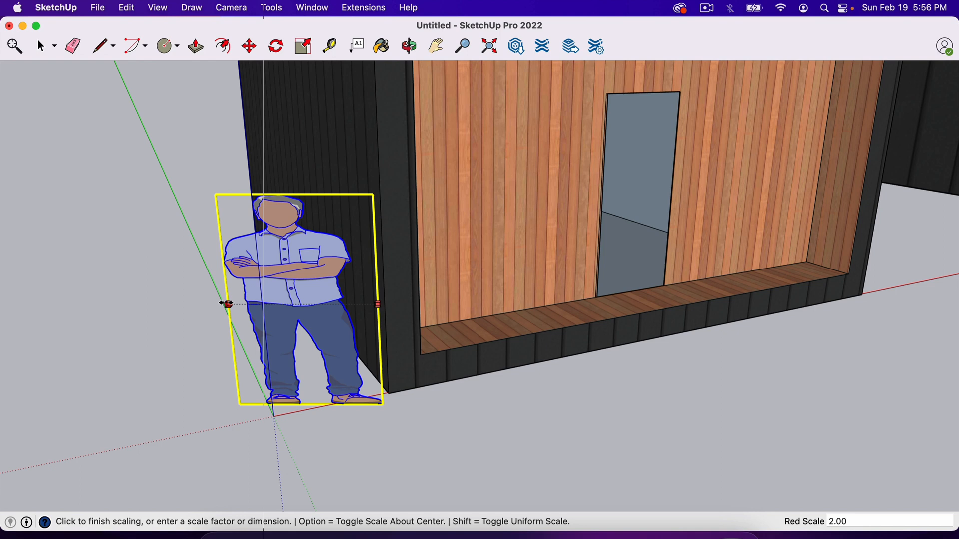
left_click_drag(227, 304, 196, 311)
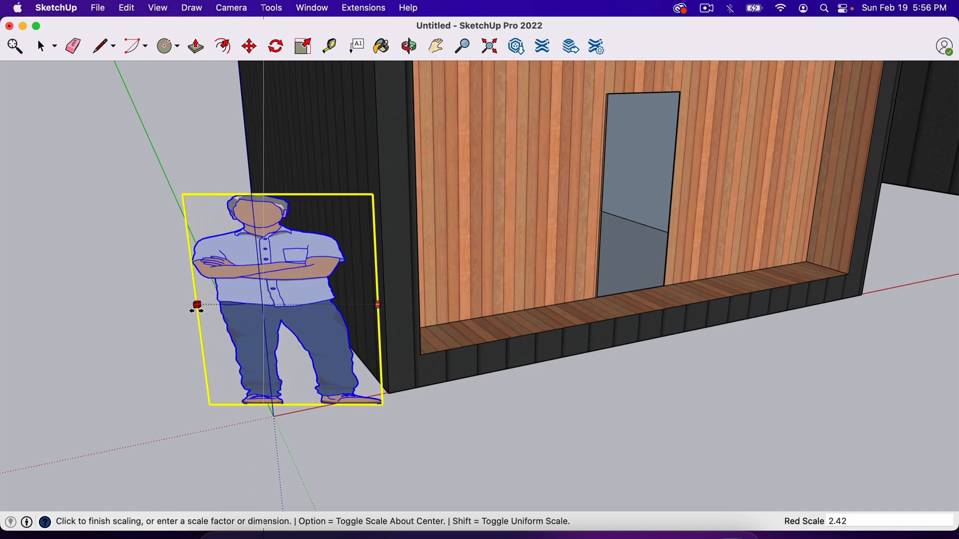